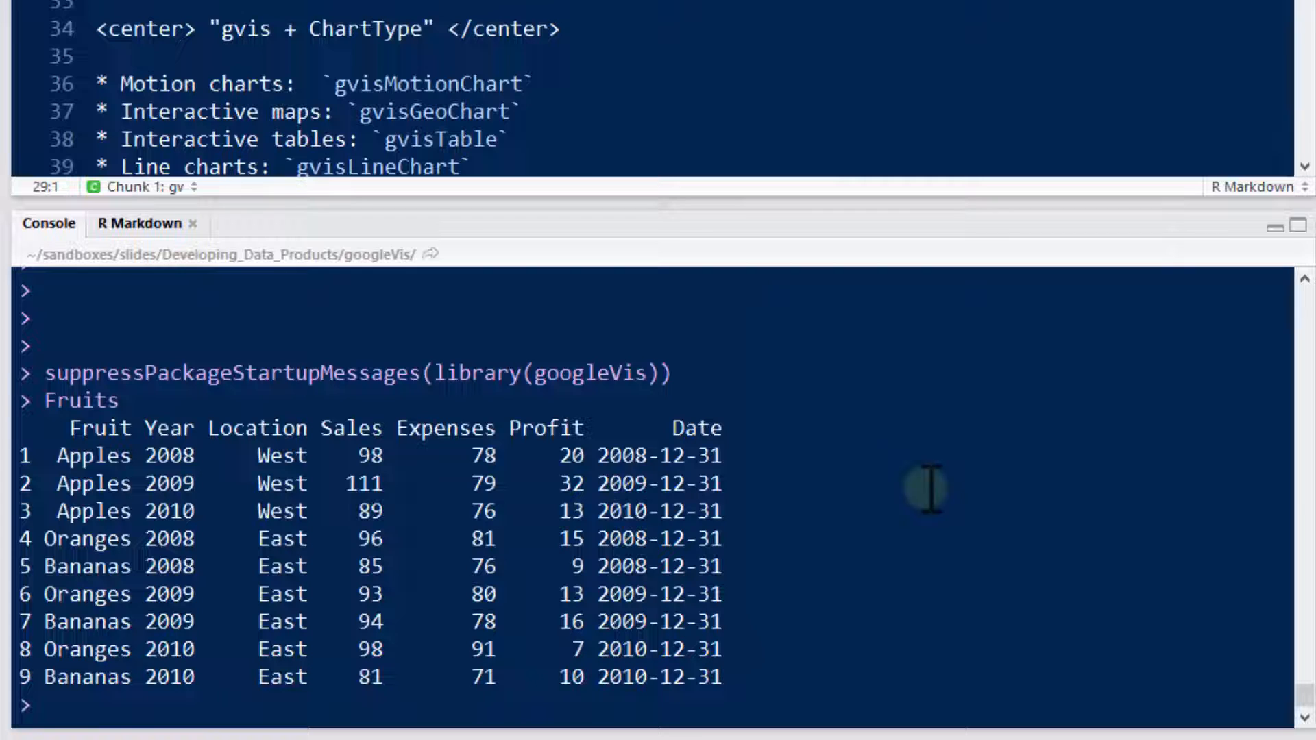
{"action": "mouse_move", "coordinate": [122, 450]}
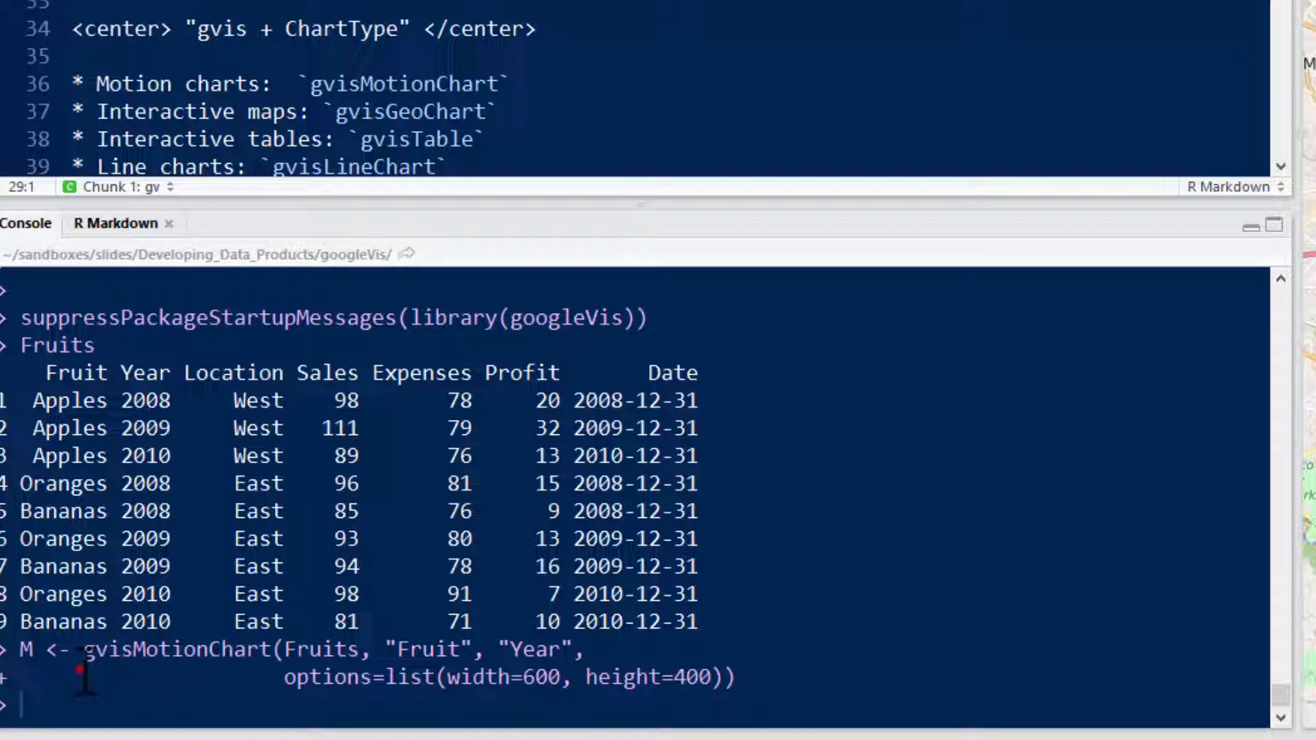
{"action": "type", "text": "plot"}
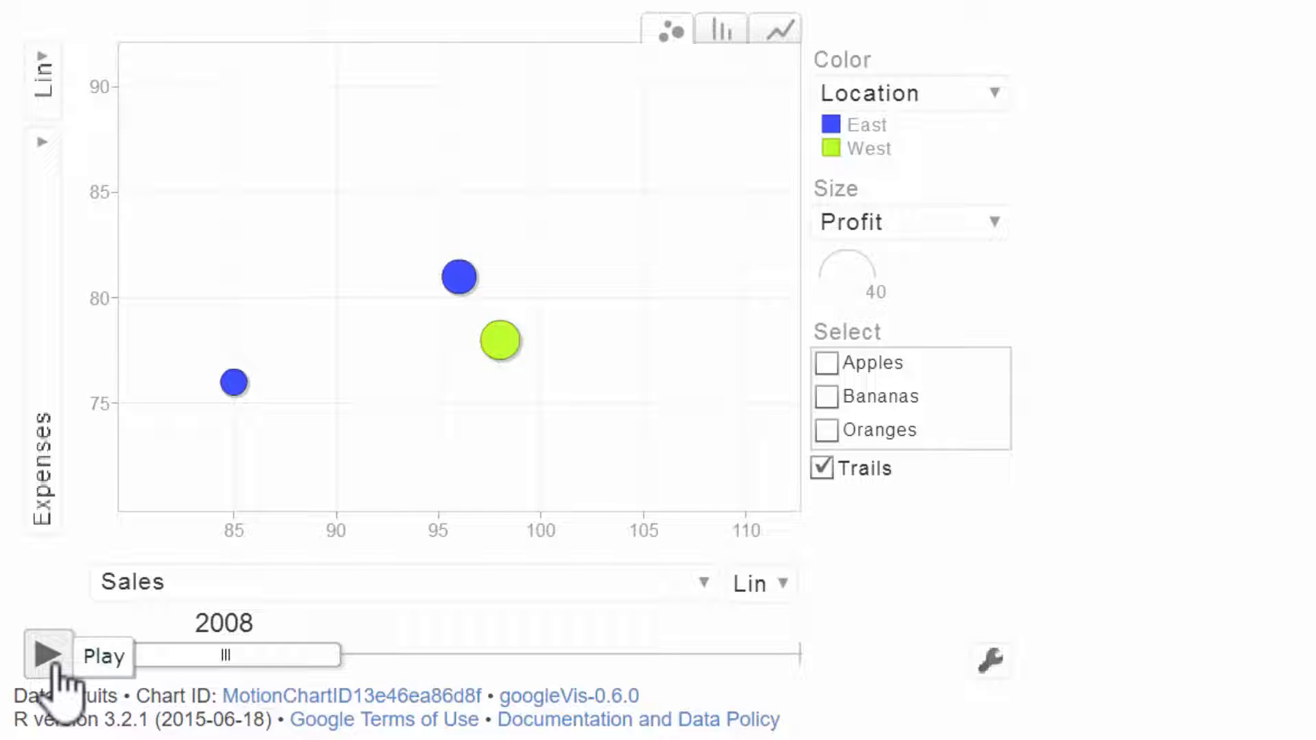
Play the bubble animation from 2008 to 2009 and list the horizontal-axis variables
{"action": "left_click", "coordinate": [44, 655]}
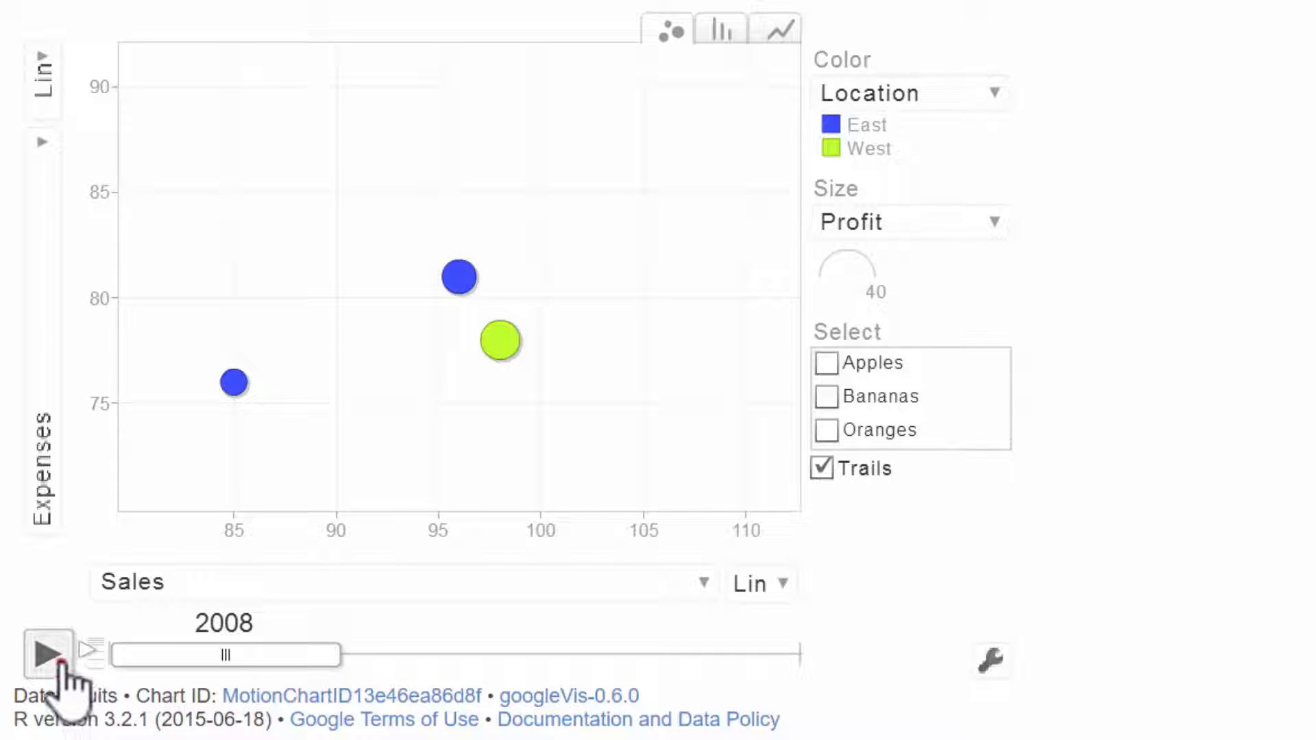
{"action": "left_click", "coordinate": [47, 656]}
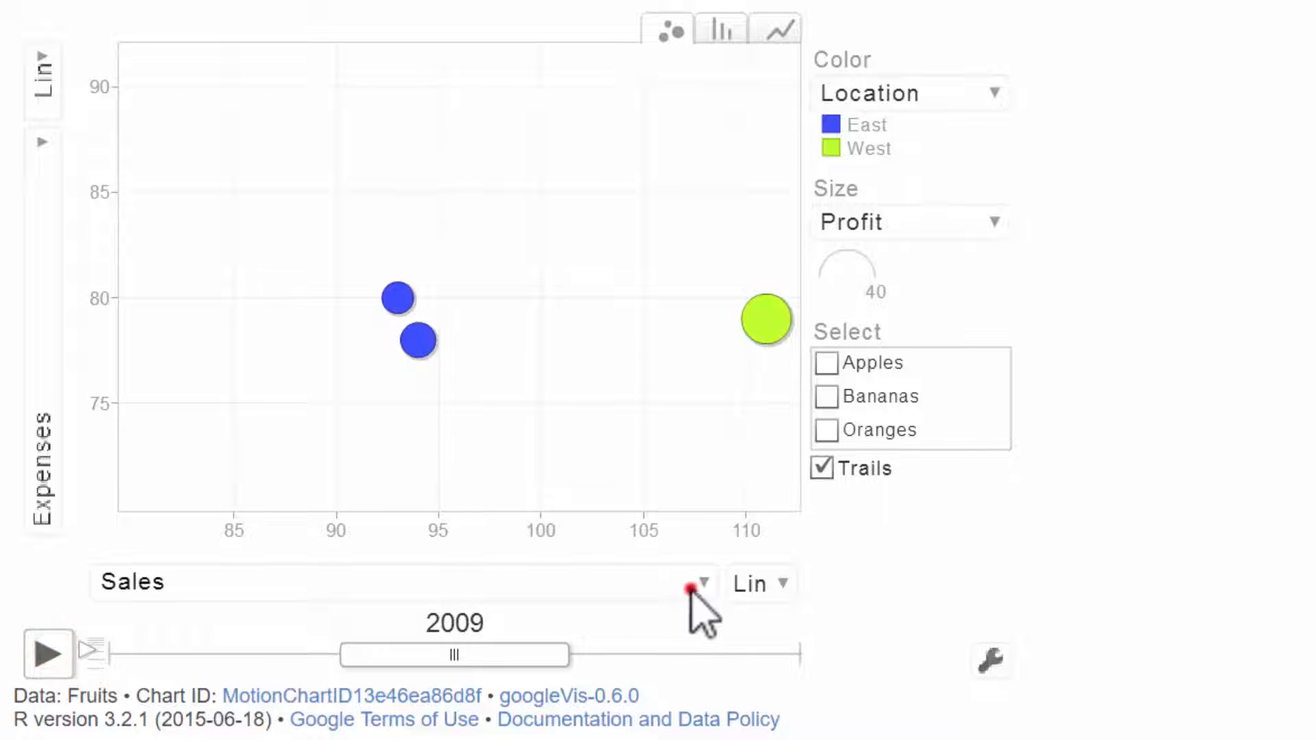
{"action": "left_click", "coordinate": [702, 581]}
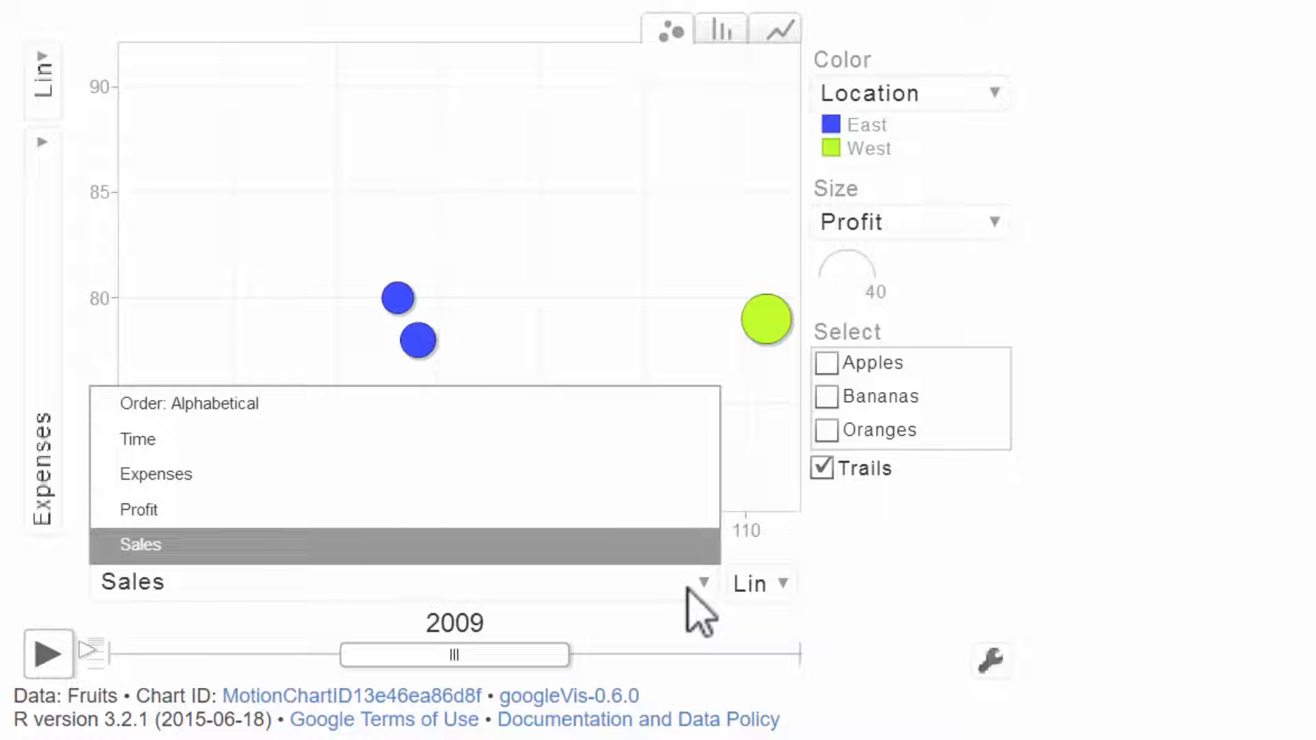
Put Time on the horizontal axis, rewind to 2008 and replay the Profit animation
{"action": "left_click", "coordinate": [137, 438]}
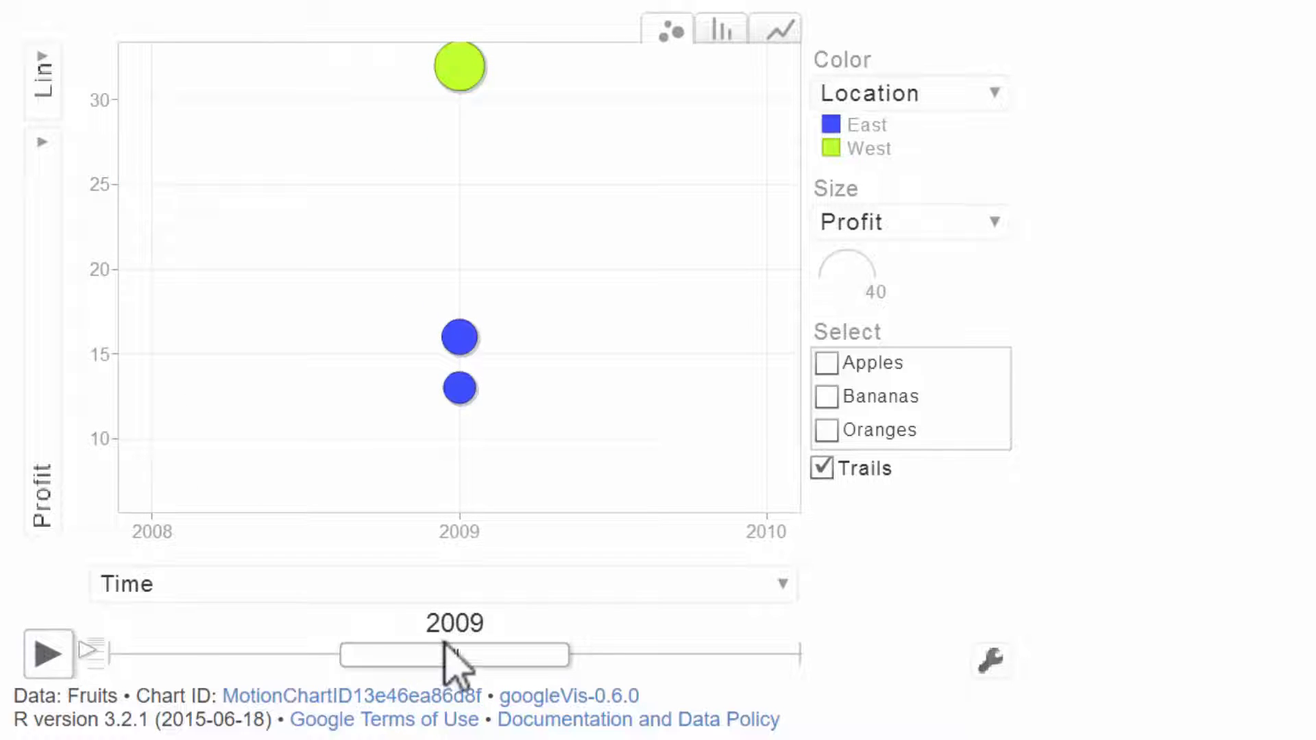
{"action": "left_click", "coordinate": [47, 656]}
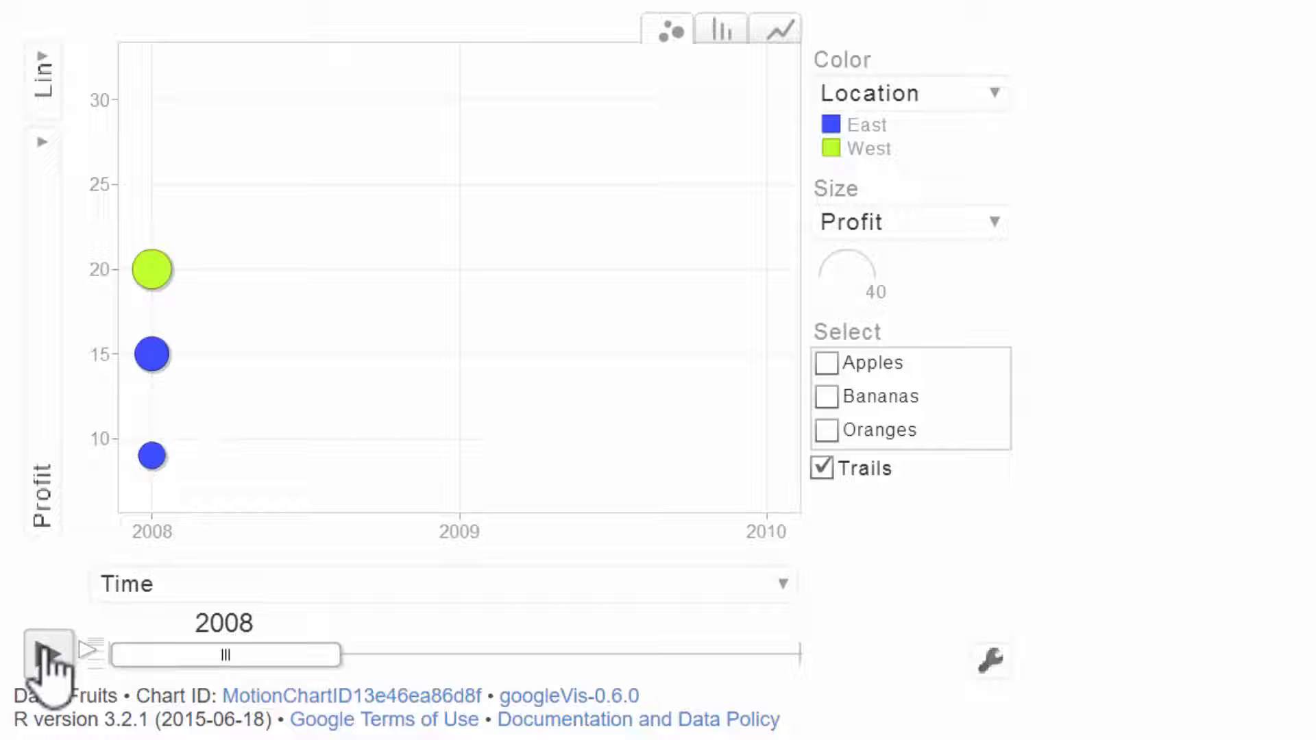
{"action": "left_click", "coordinate": [46, 654]}
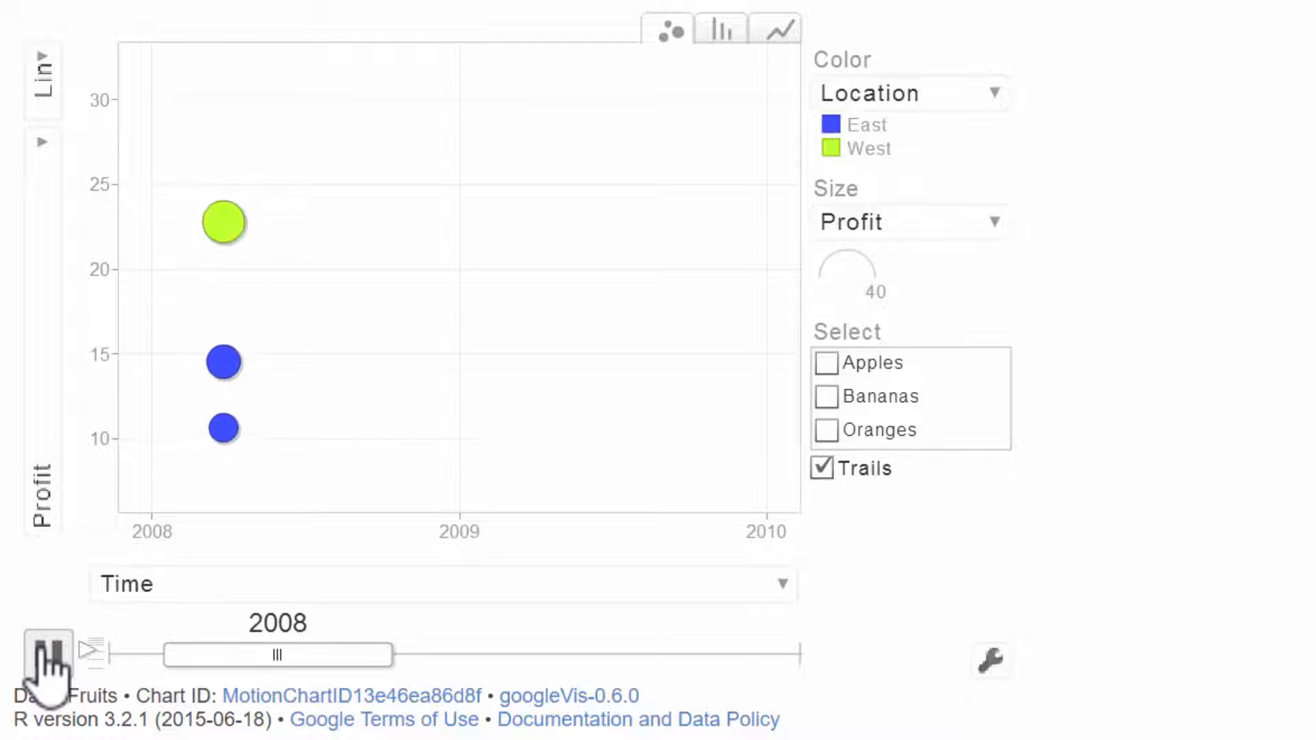
{"action": "left_click", "coordinate": [48, 655]}
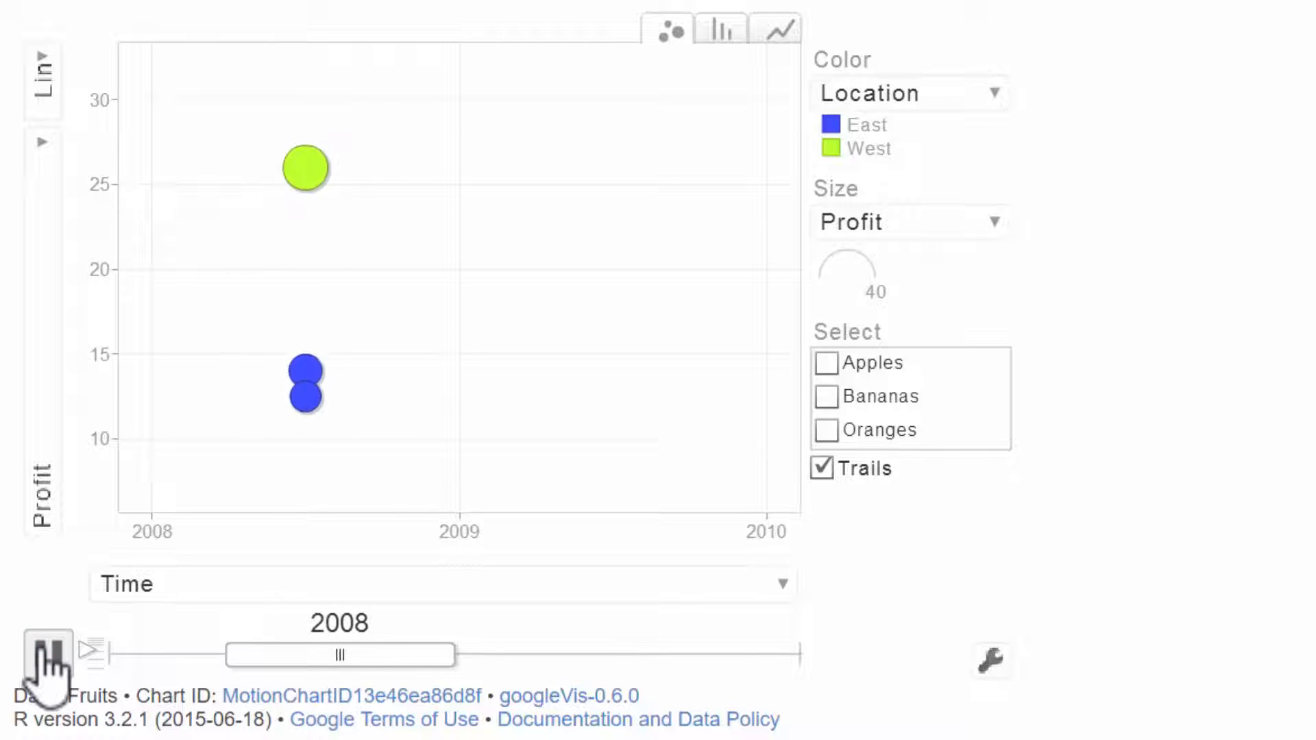
{"action": "left_click", "coordinate": [47, 656]}
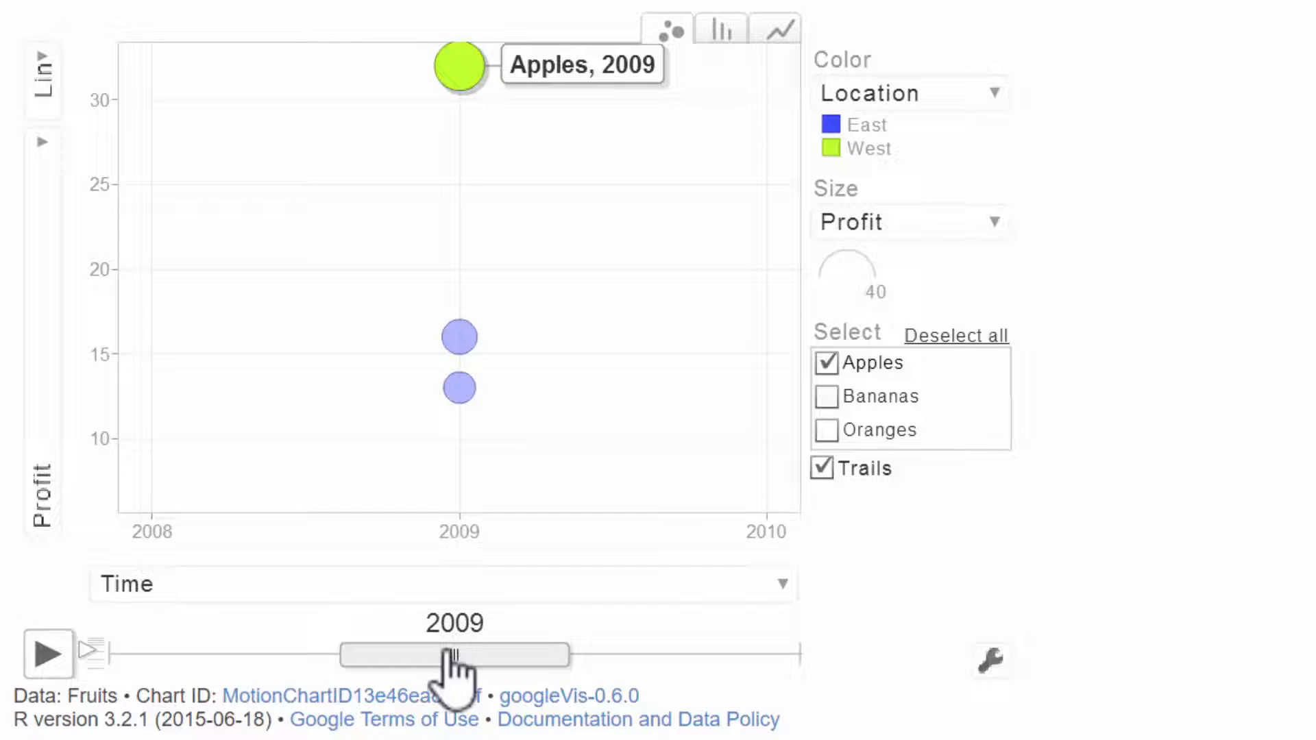
Rewind to 2008 and replay so the highlighted Apples bubble draws its profit trail
{"action": "left_click", "coordinate": [47, 656]}
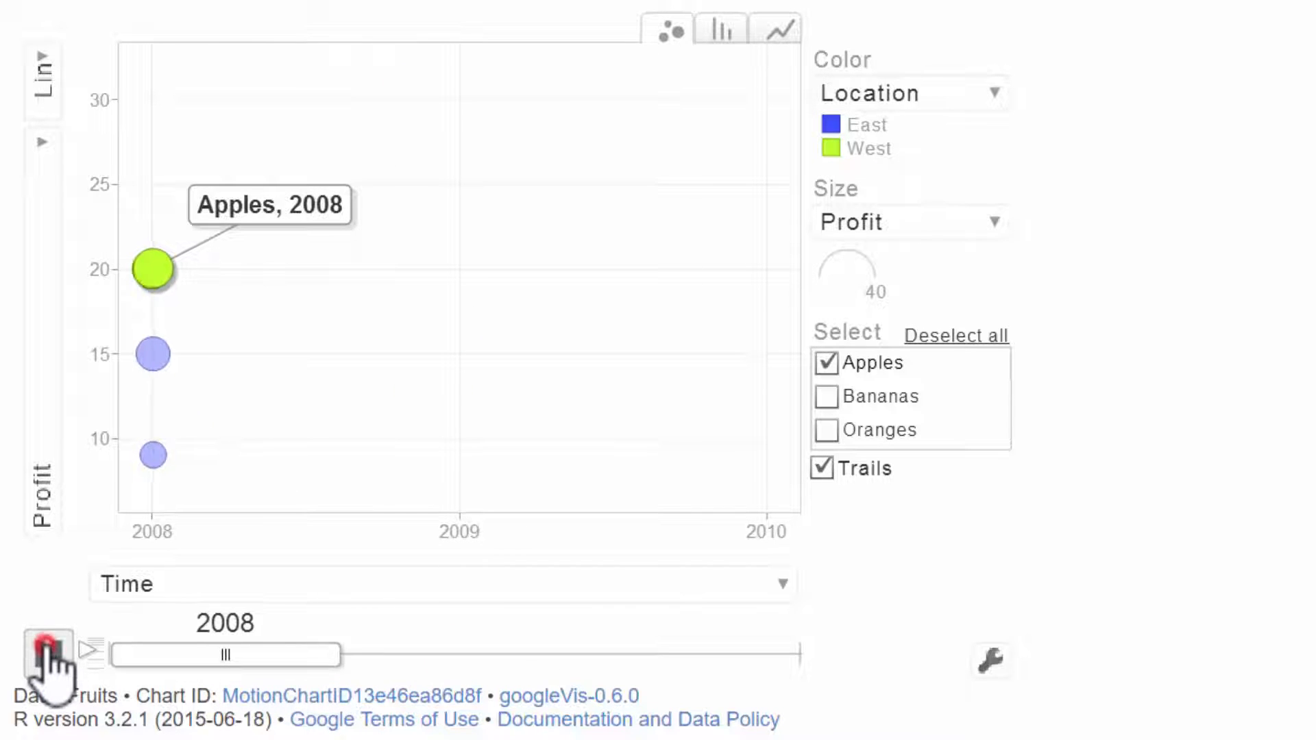
{"action": "left_click", "coordinate": [45, 650]}
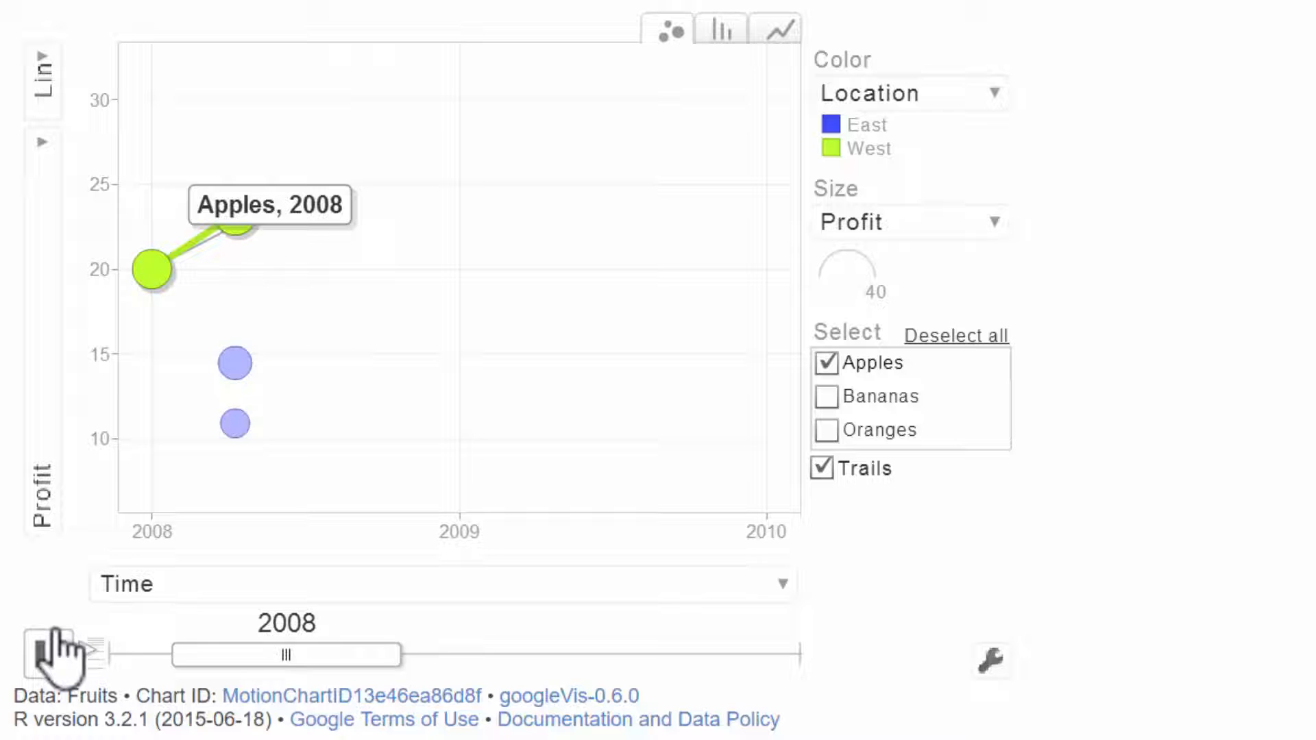
{"action": "left_click", "coordinate": [42, 656]}
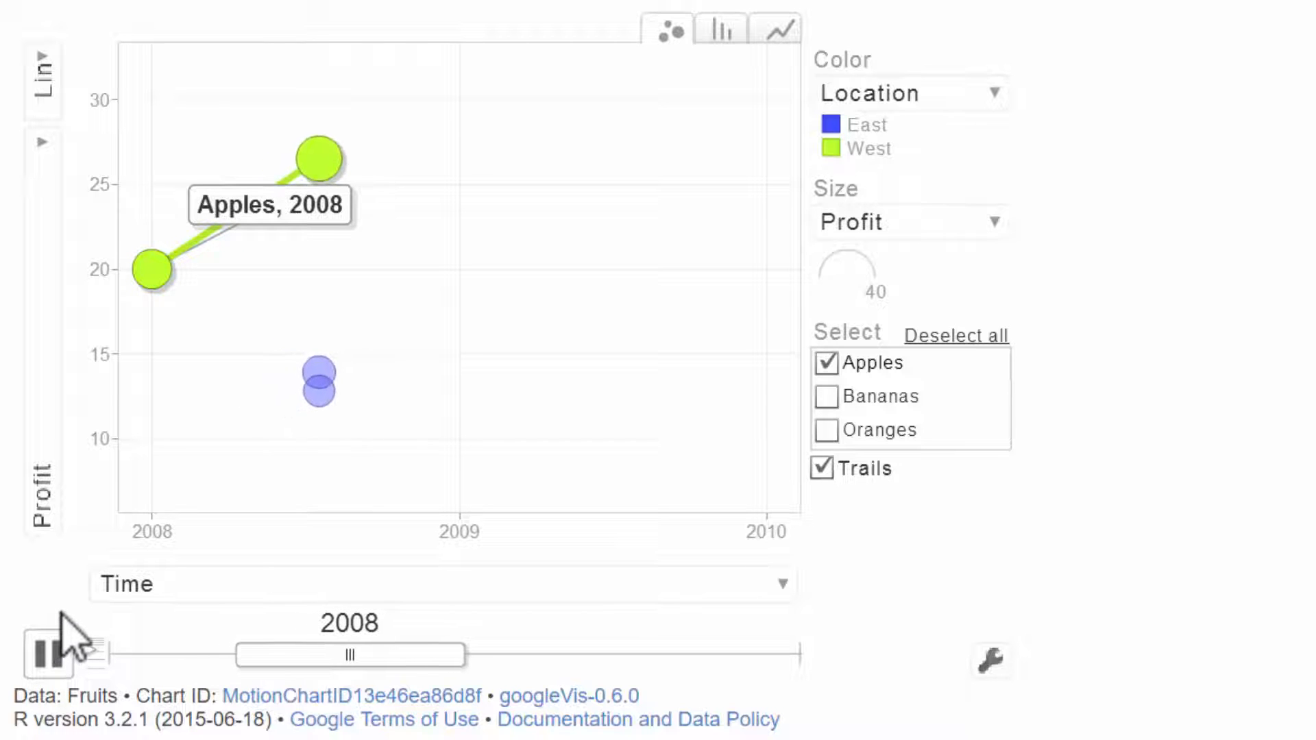
{"action": "left_click", "coordinate": [46, 655]}
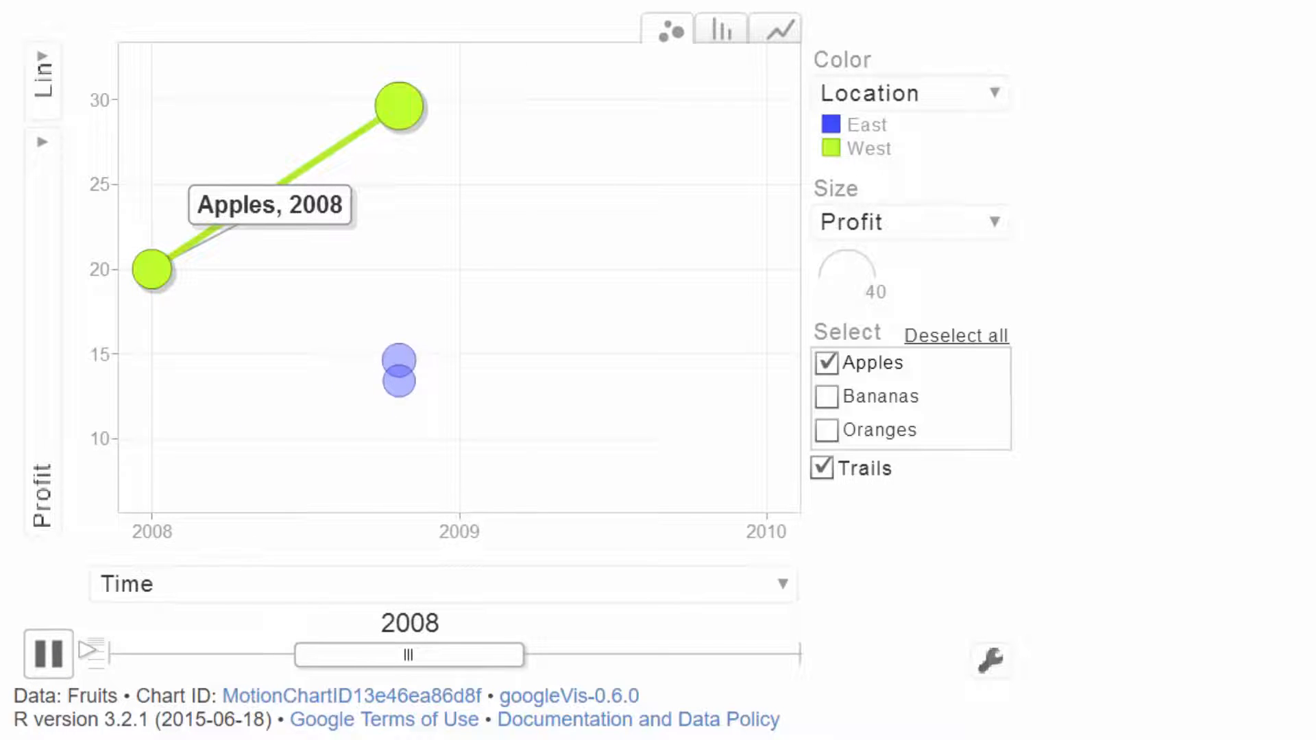
{"action": "left_click", "coordinate": [719, 29]}
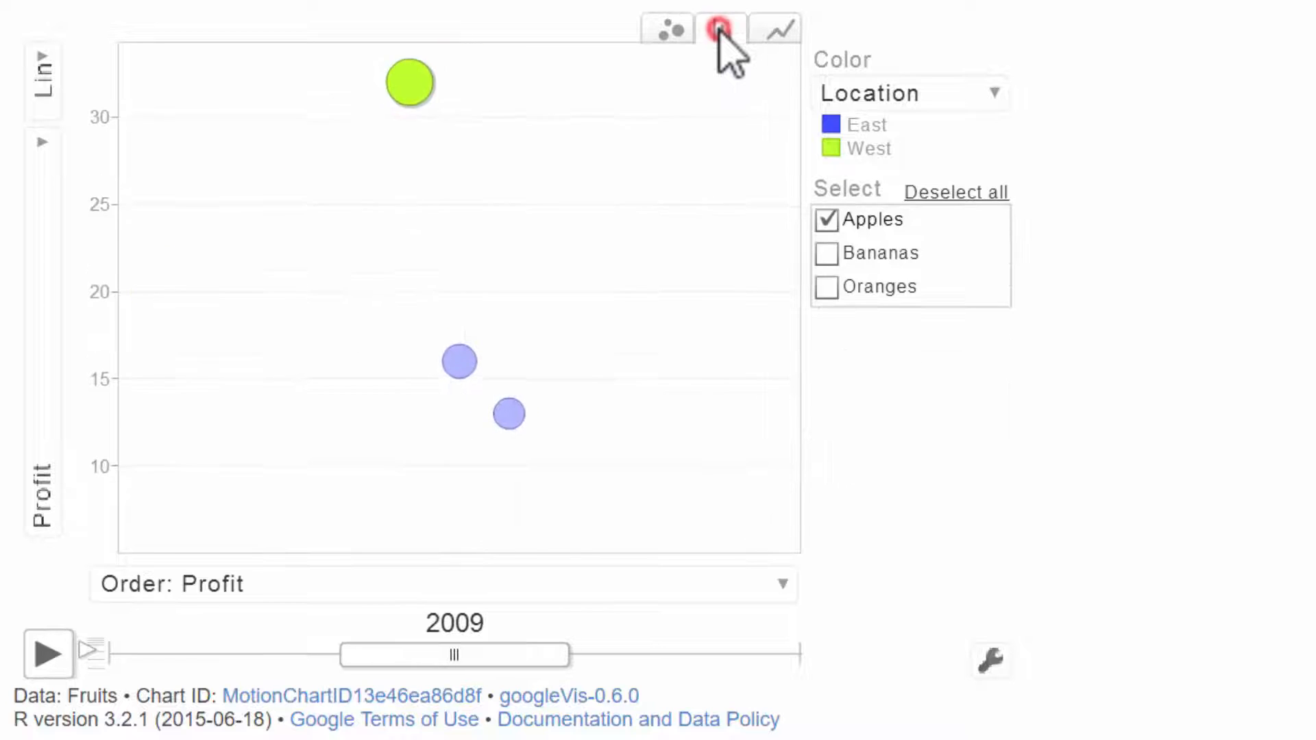
Show the fruit profits in the Bars view, then in the Lines view
{"action": "left_click", "coordinate": [720, 29]}
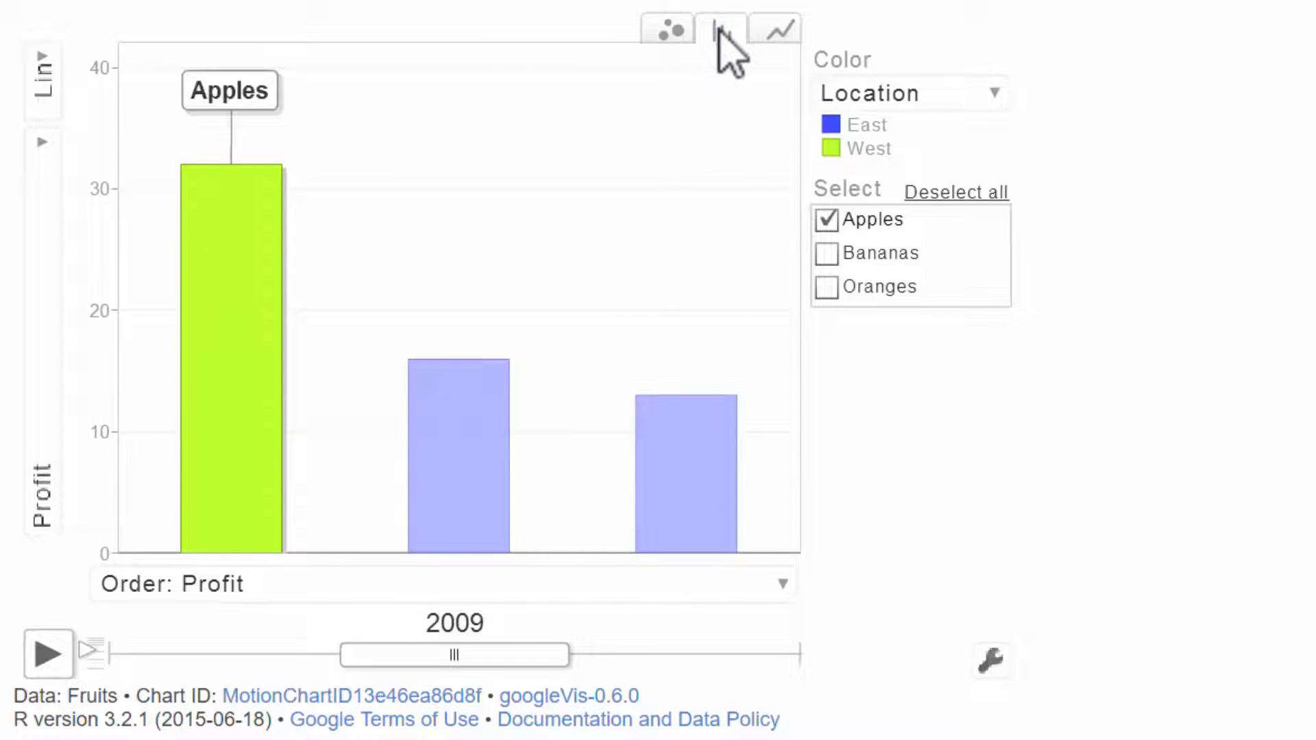
{"action": "left_click", "coordinate": [775, 29]}
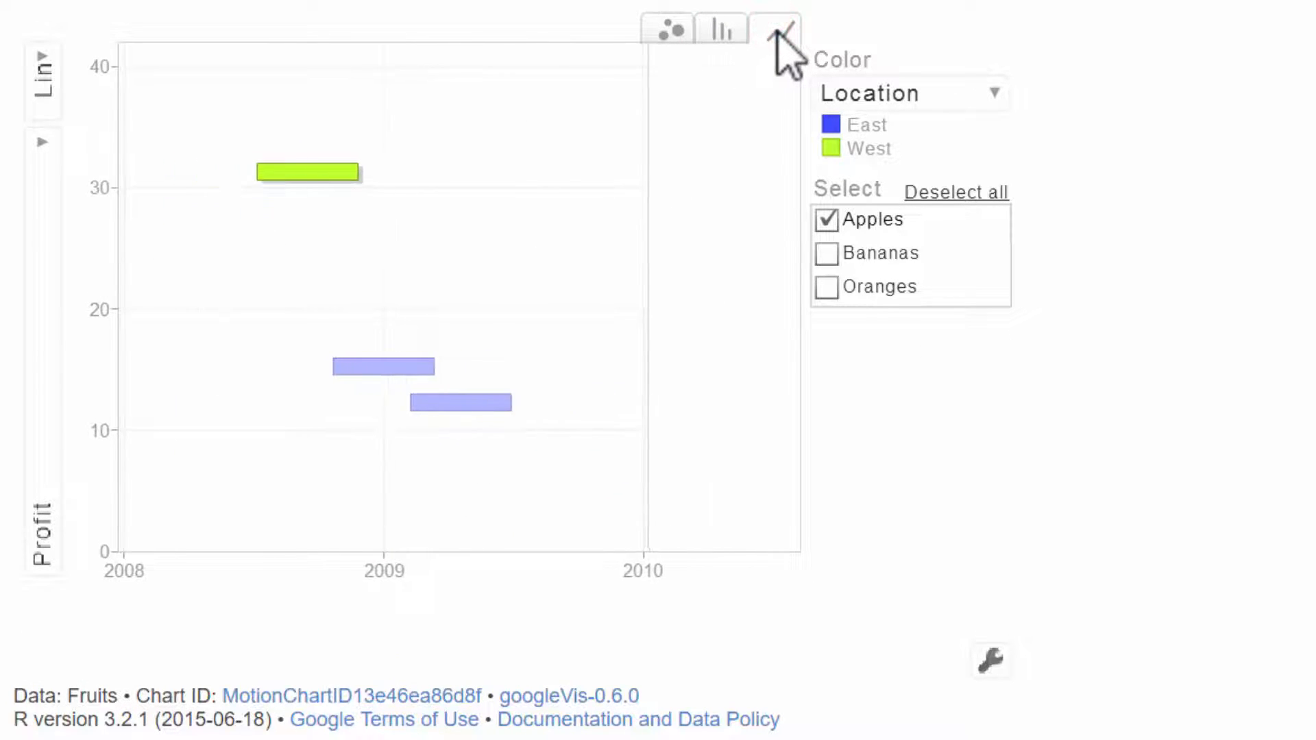
{"action": "left_click", "coordinate": [773, 29]}
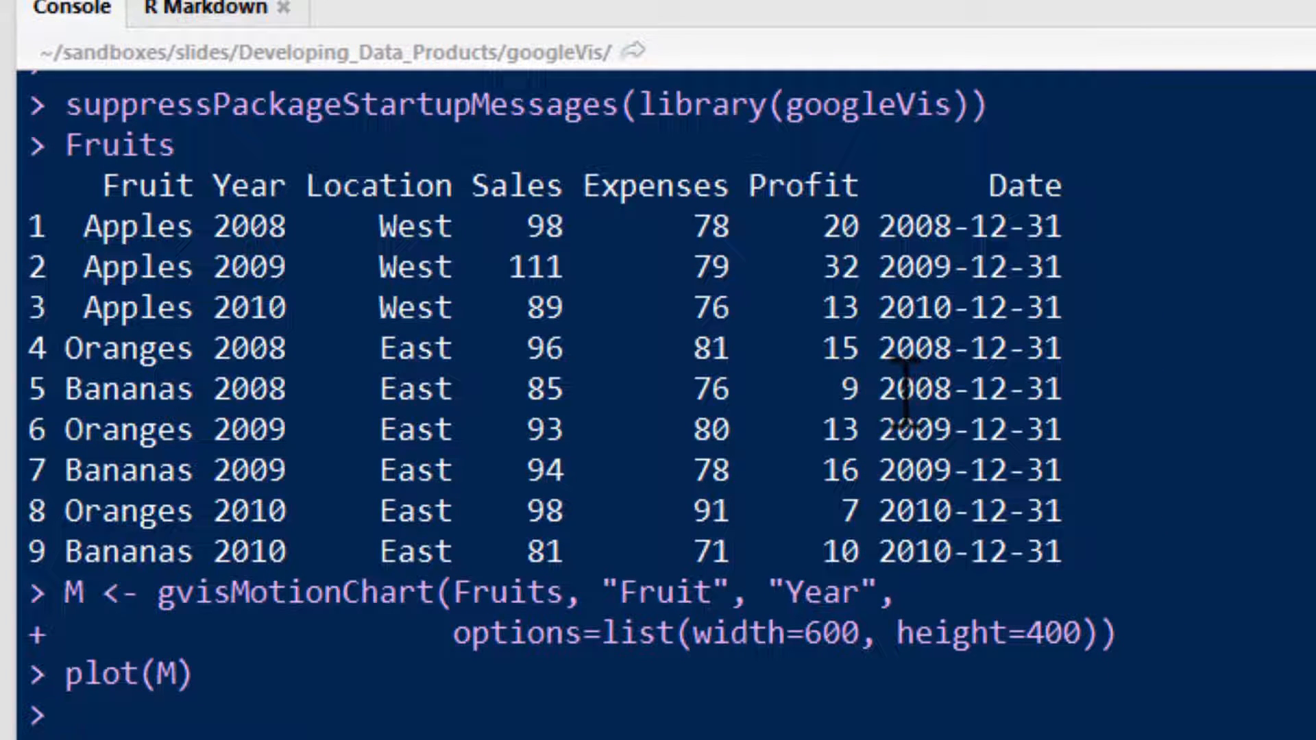
Run print(M) and read through the chart's generated HTML source in the console
{"action": "type", "text": "print("}
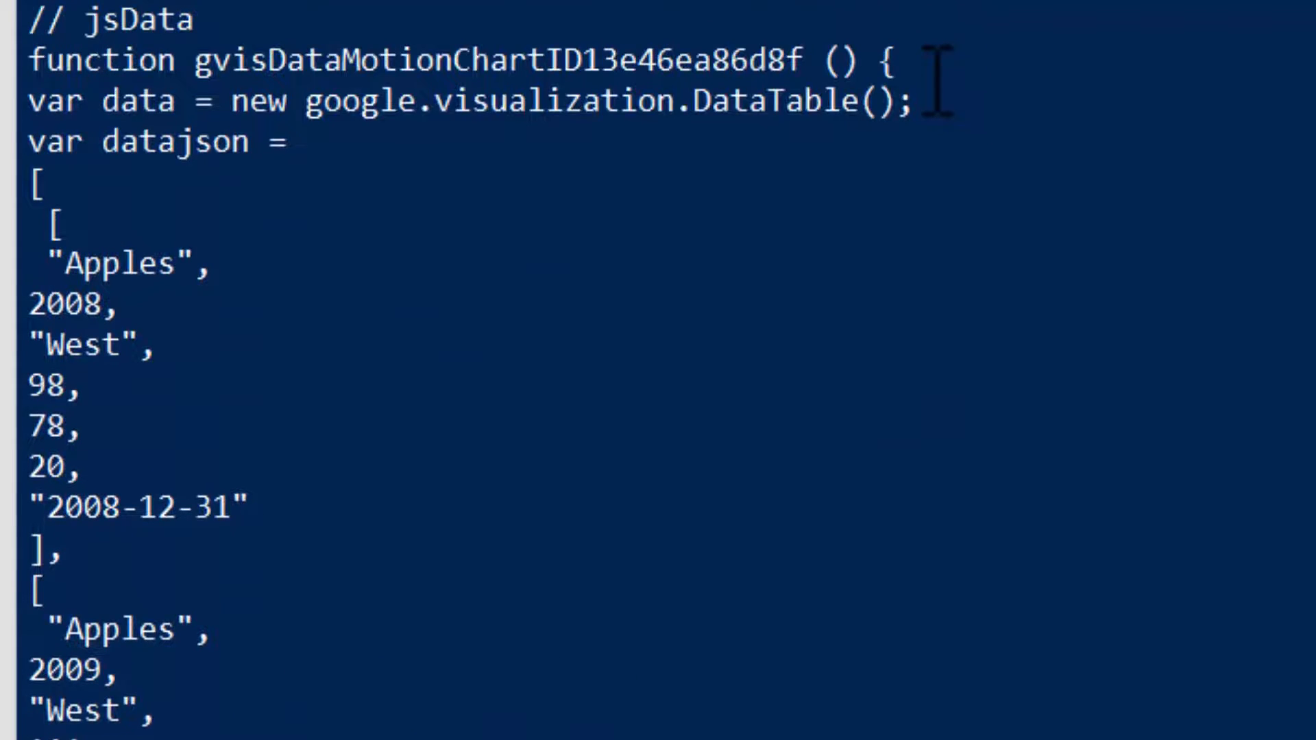
{"action": "scroll", "scroll_direction": "up", "scroll_amount": 3}
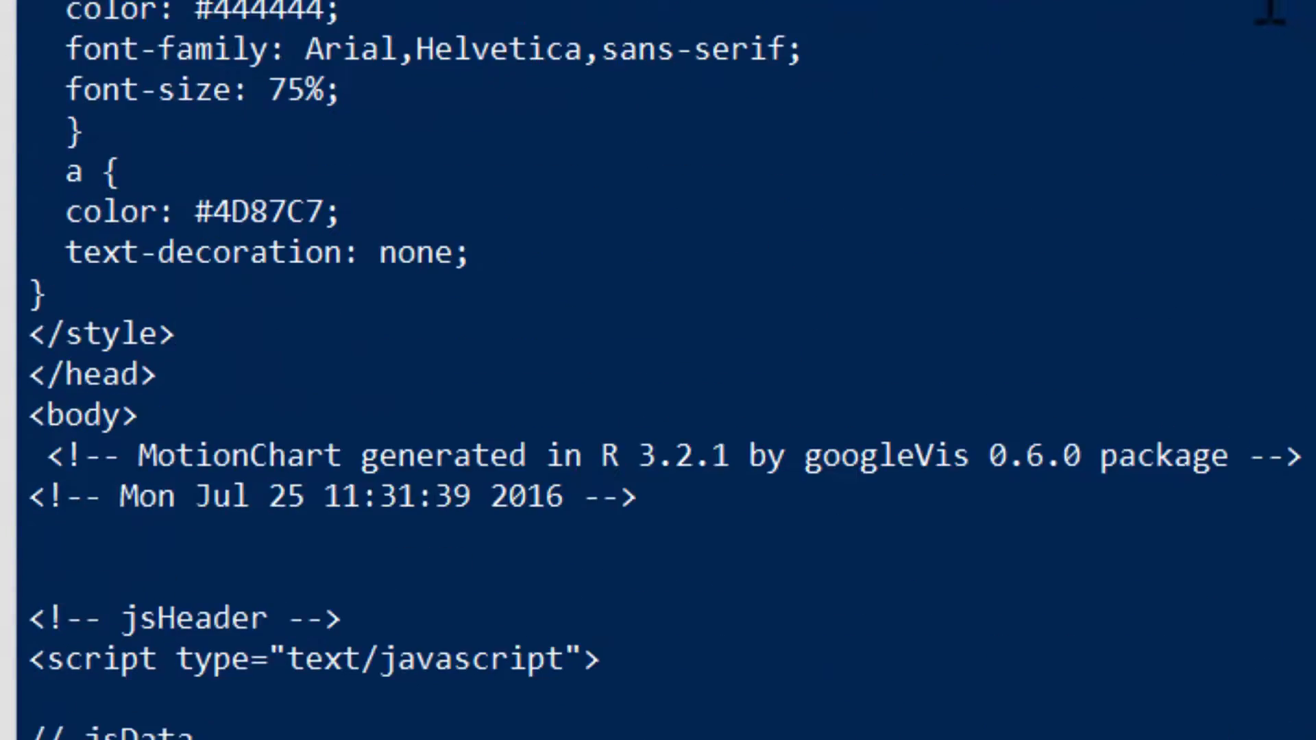
{"action": "scroll", "scroll_direction": "down", "scroll_amount": 3}
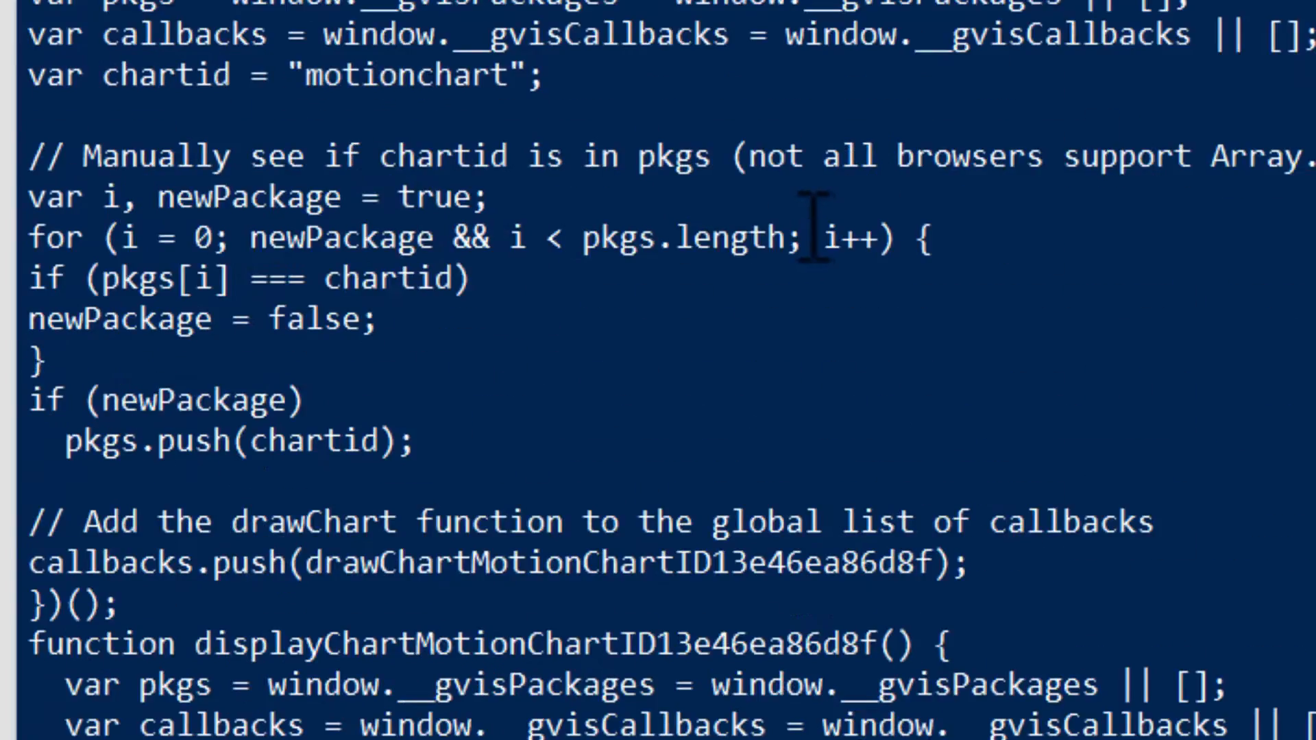
{"action": "scroll", "scroll_direction": "down", "scroll_amount": 3}
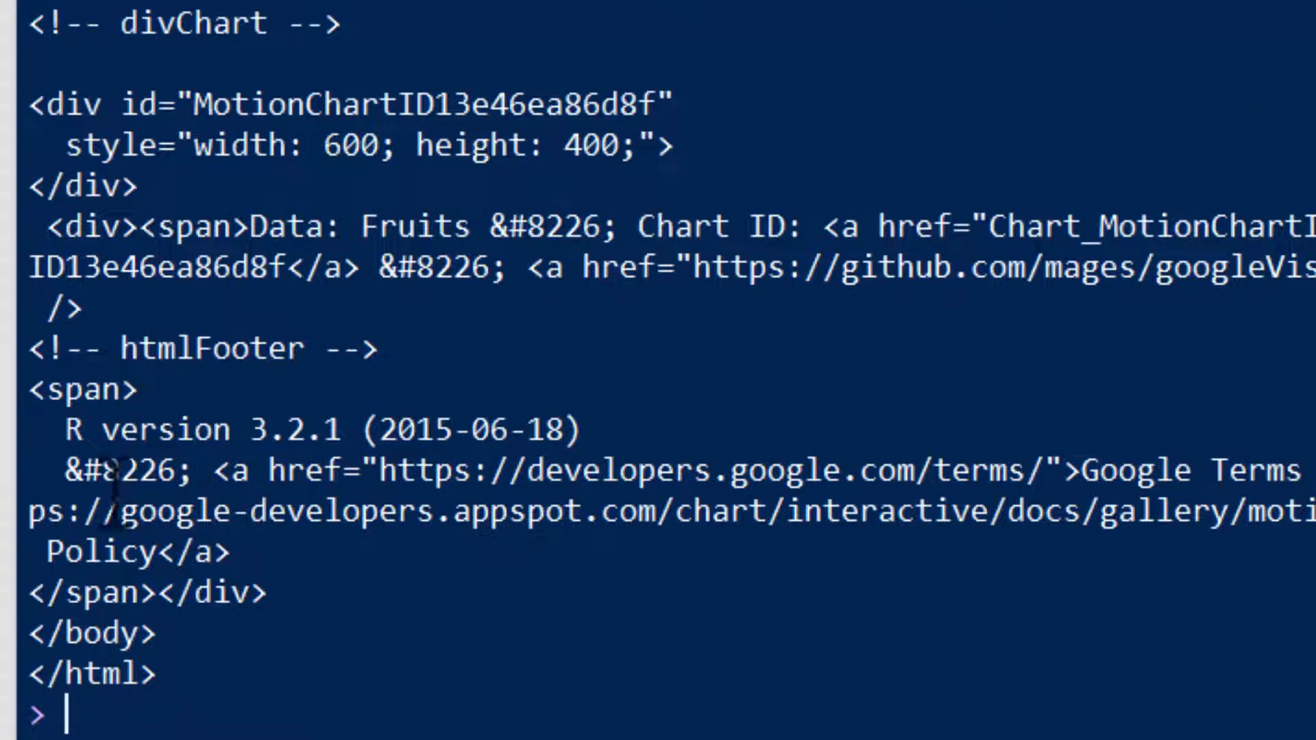
{"action": "mouse_move", "coordinate": [164, 664]}
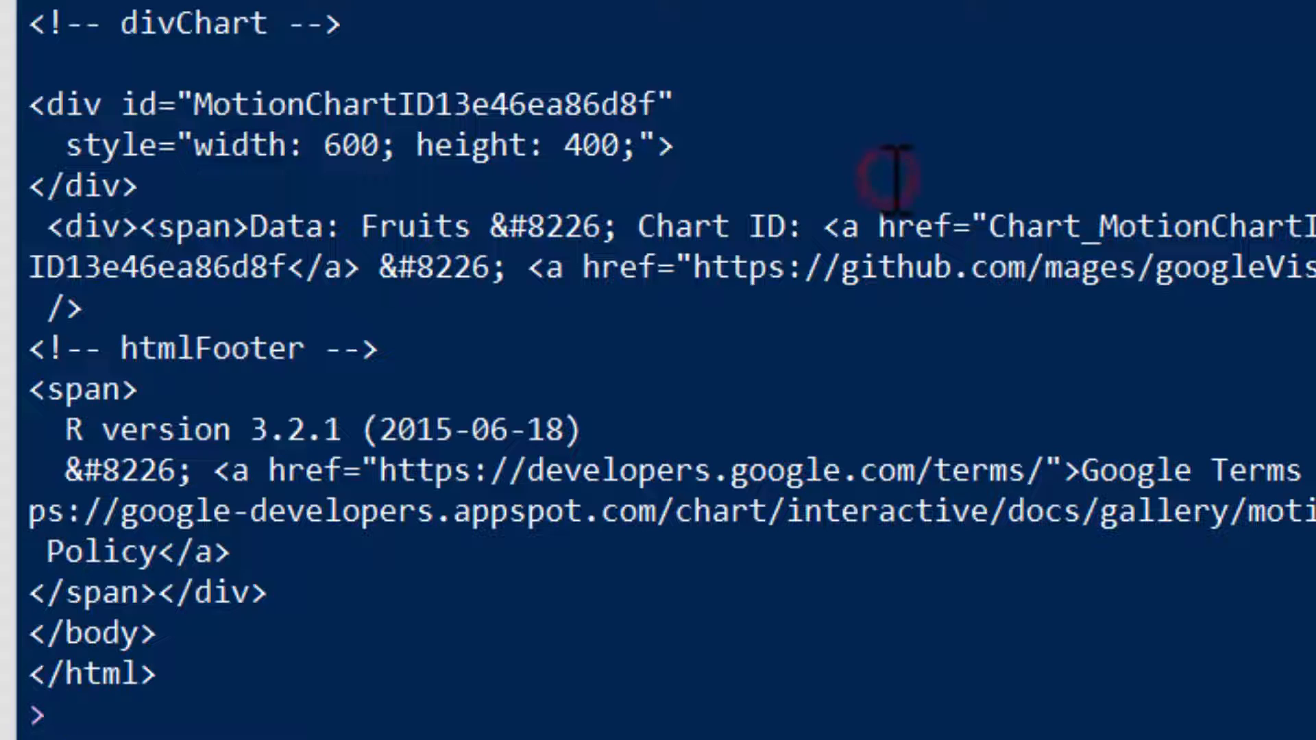
Compose print(M, file = "test.html") to write the chart's HTML to test.html
{"action": "type", "text": "print(M, file"}
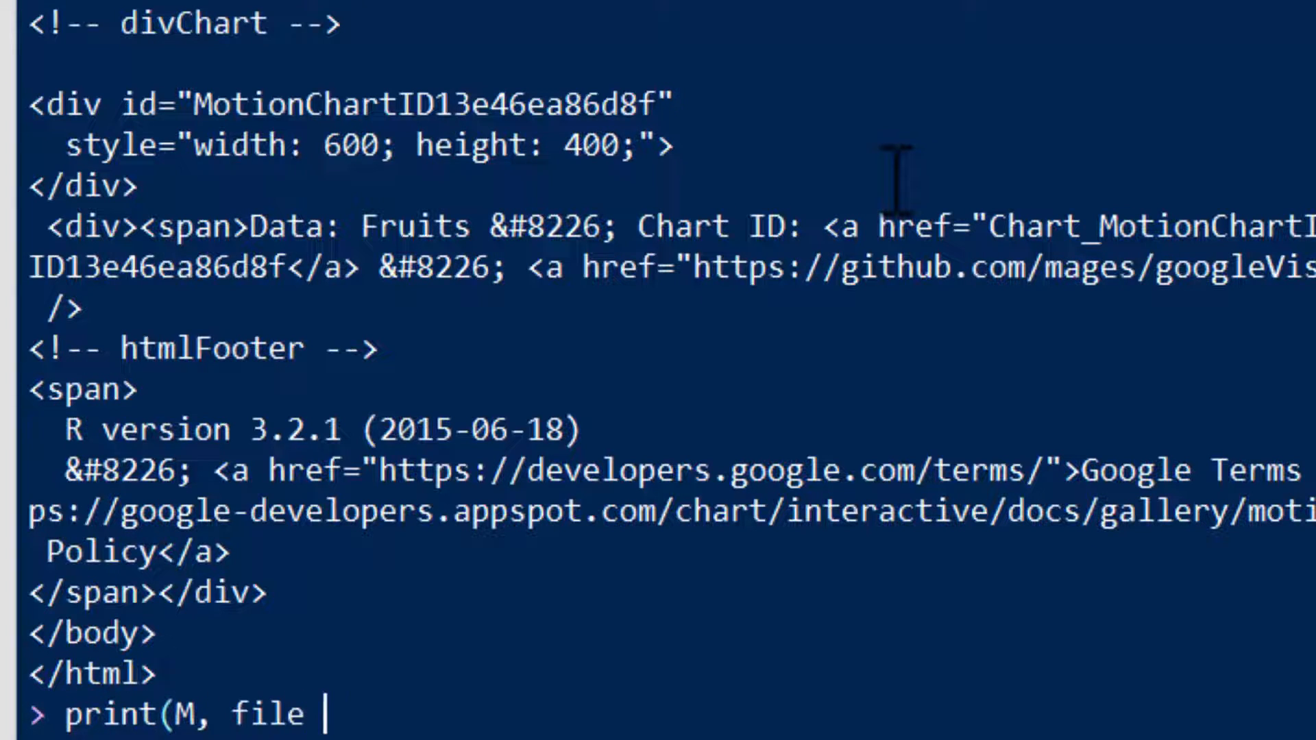
{"action": "type", "text": "= \"test.html\""}
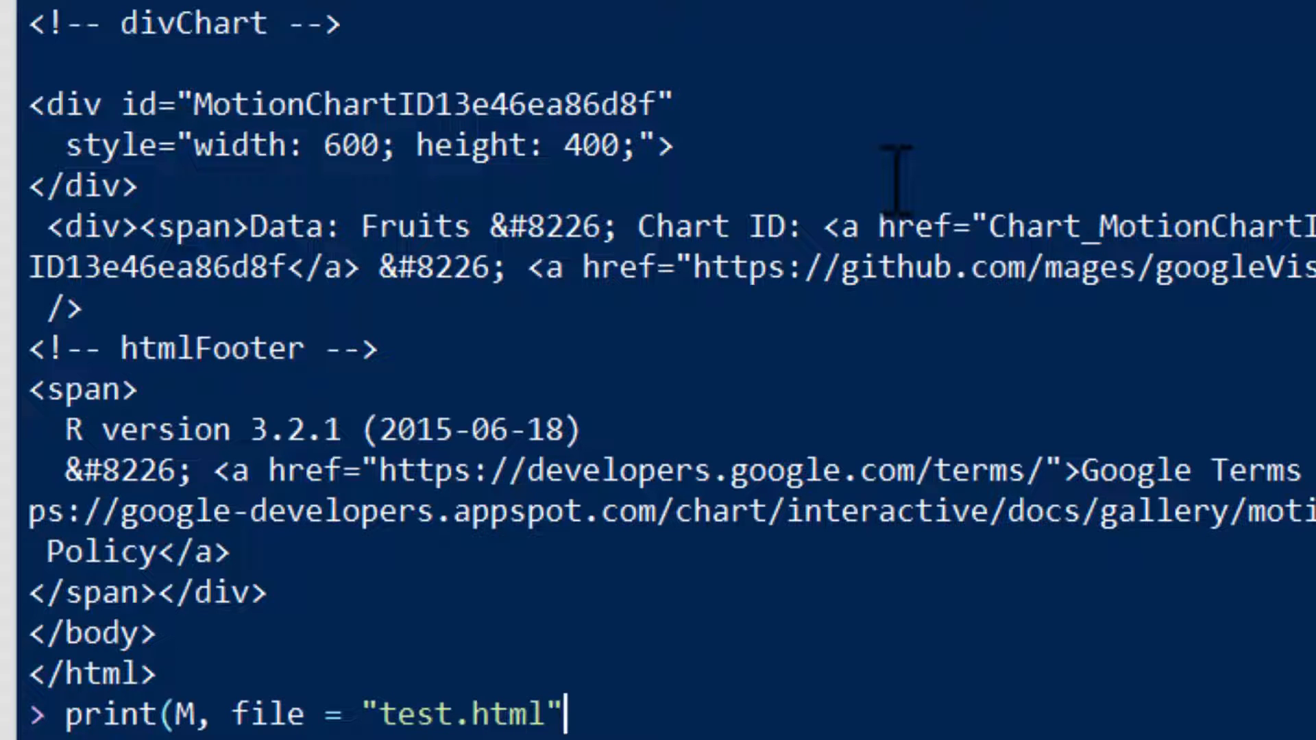